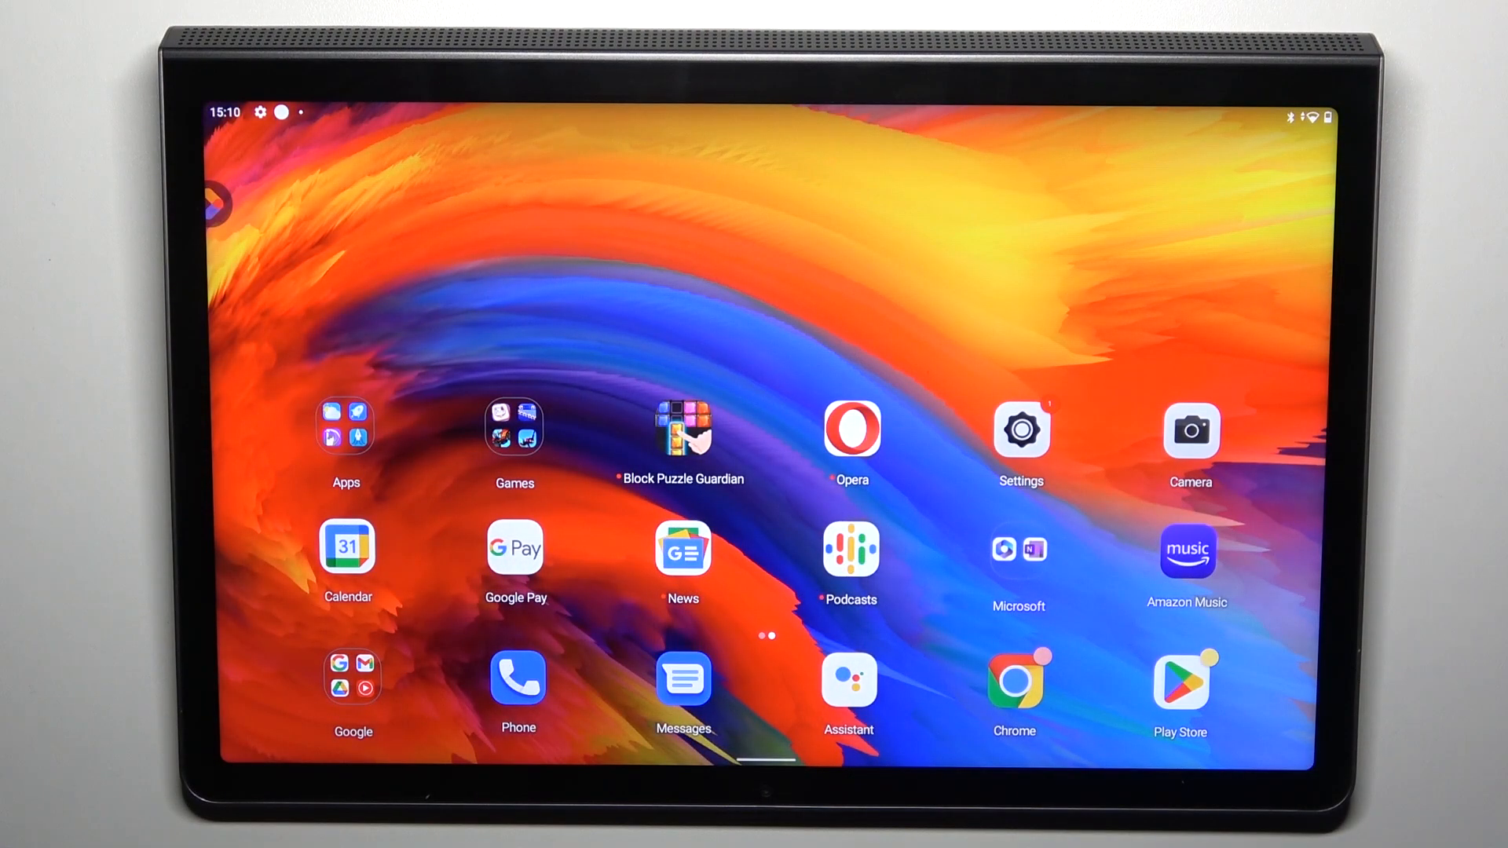
# Go from the home screen into Settings and then the Display page.
pyautogui.click(1021, 428)
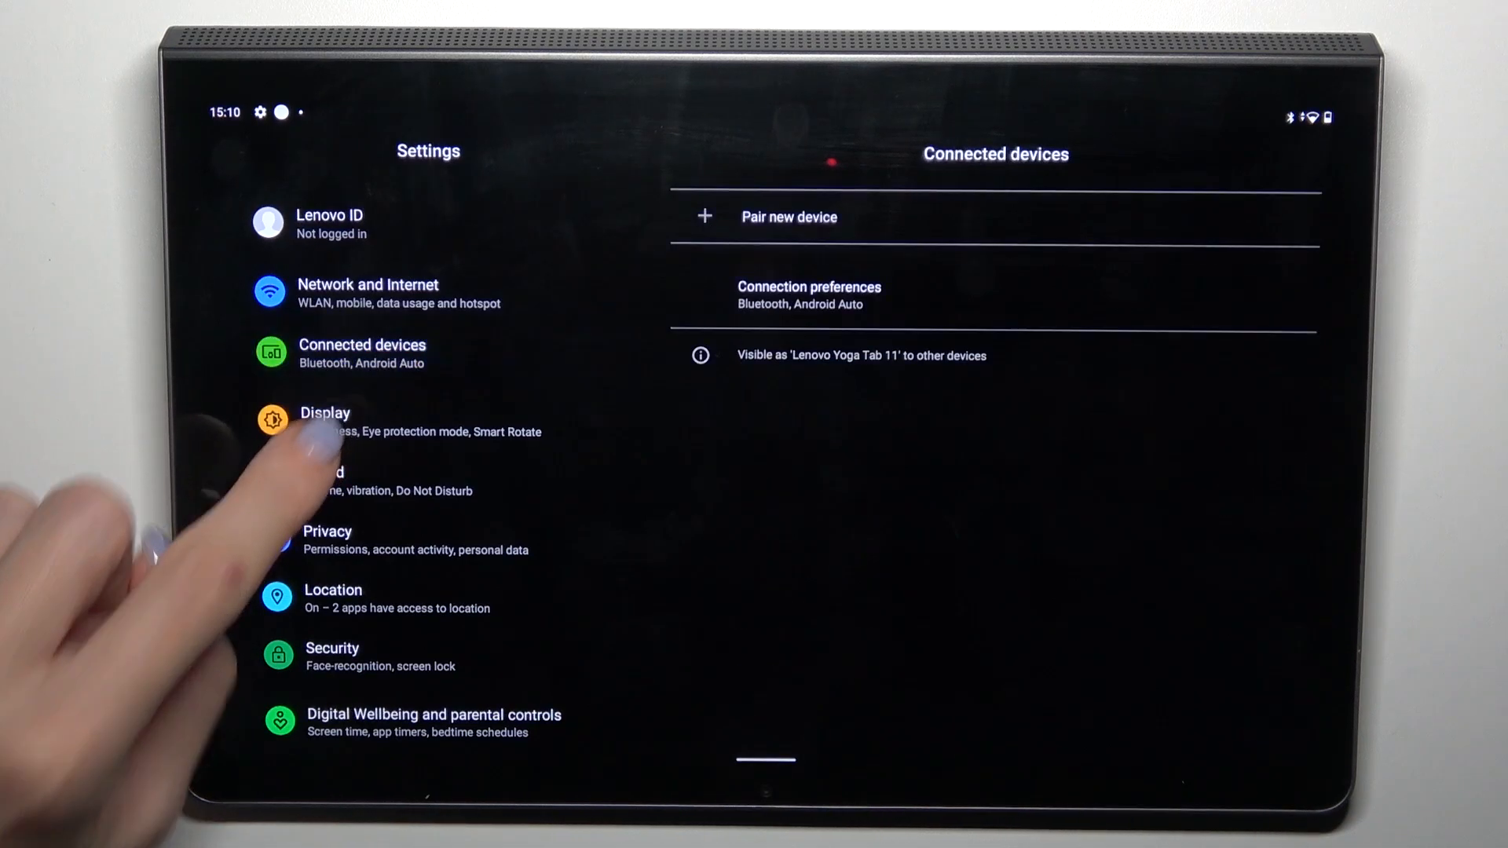
pyautogui.click(325, 421)
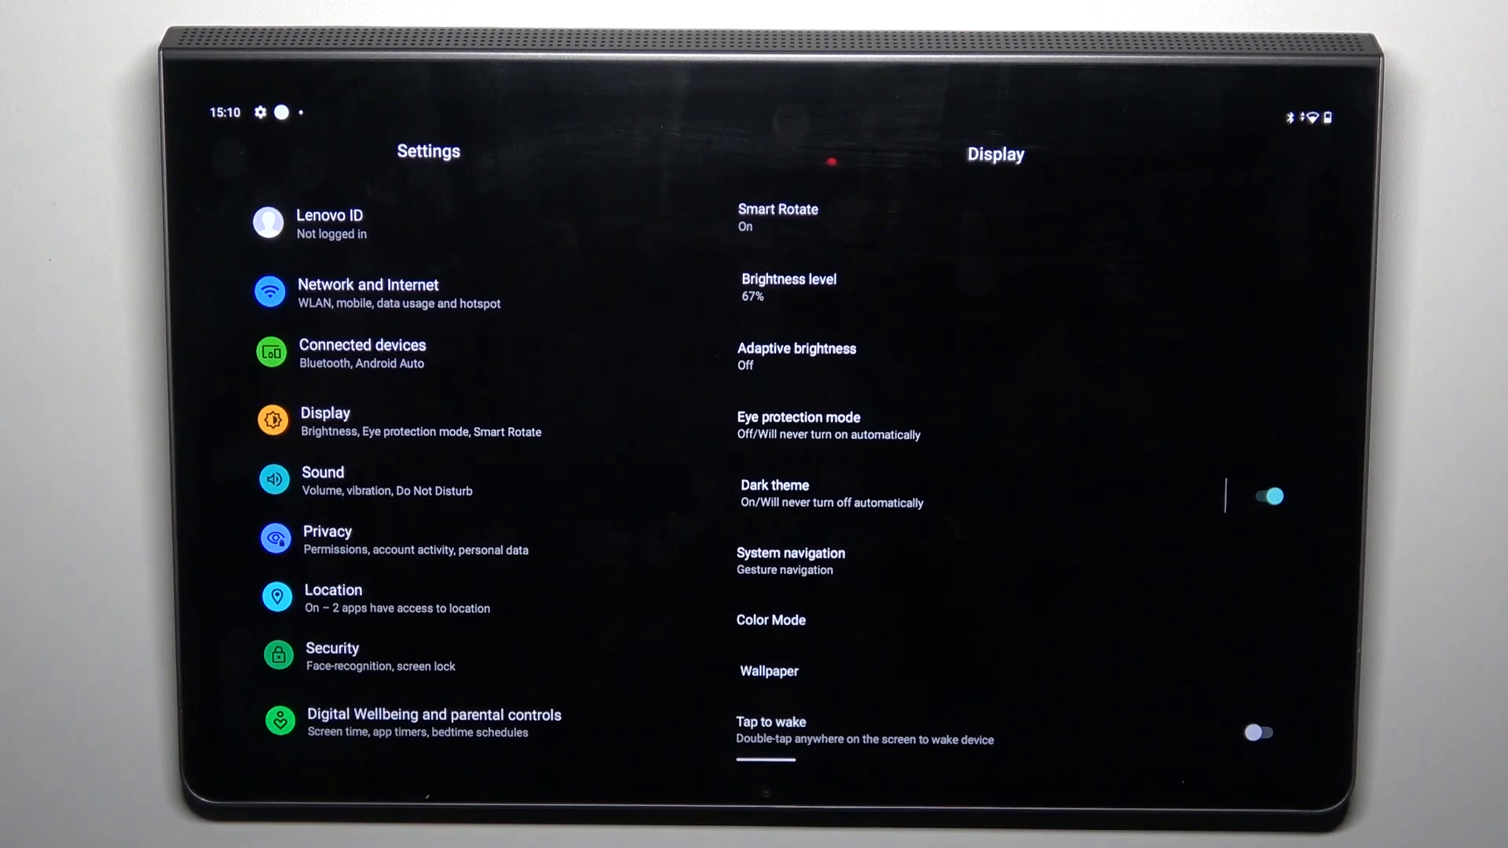
# Enter Eye protection mode and turn the amber tint off for now.
pyautogui.click(798, 425)
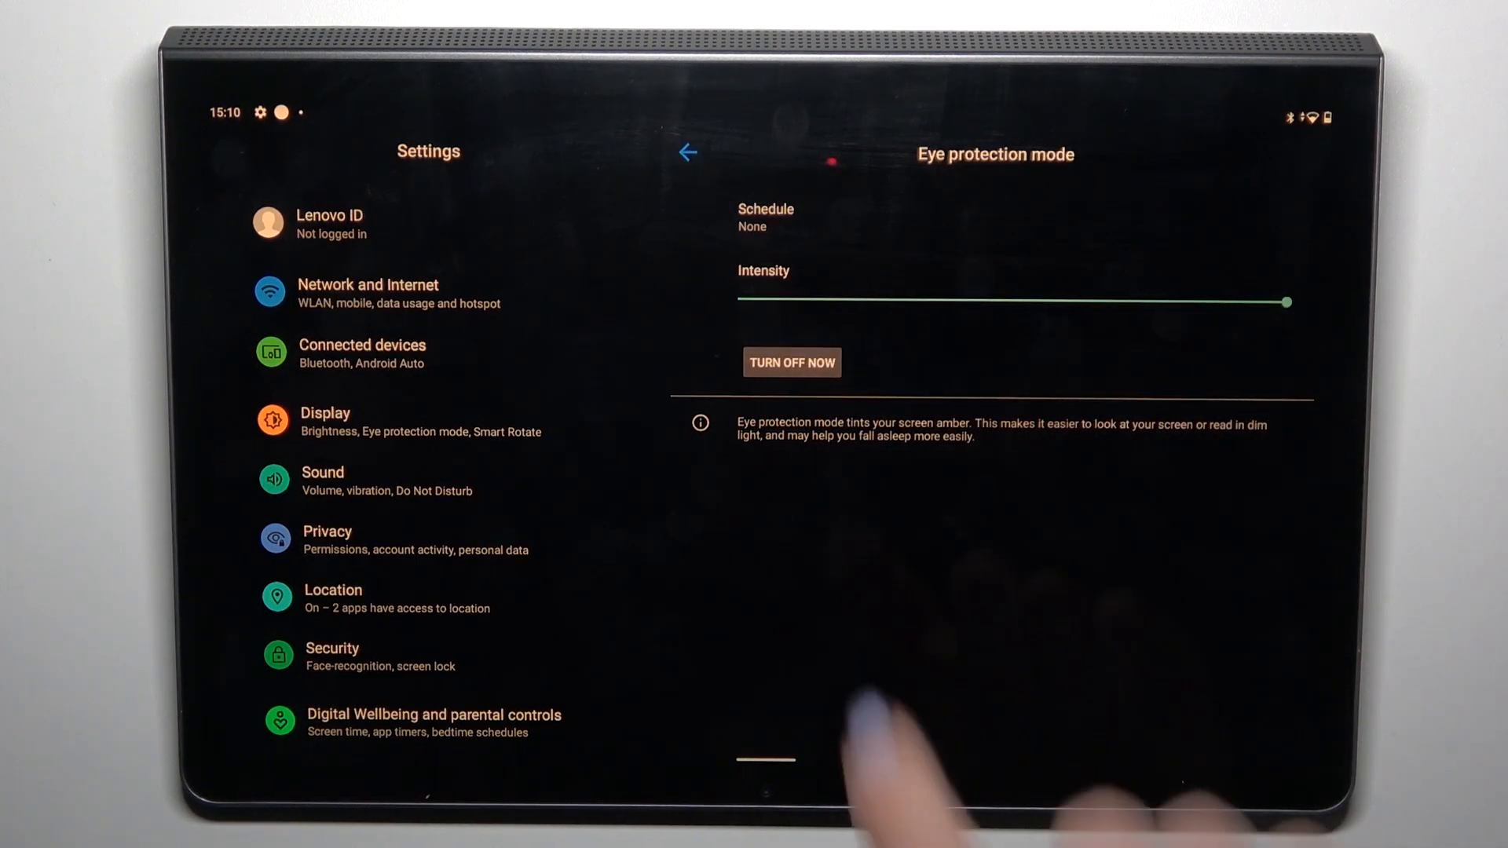
pyautogui.click(790, 363)
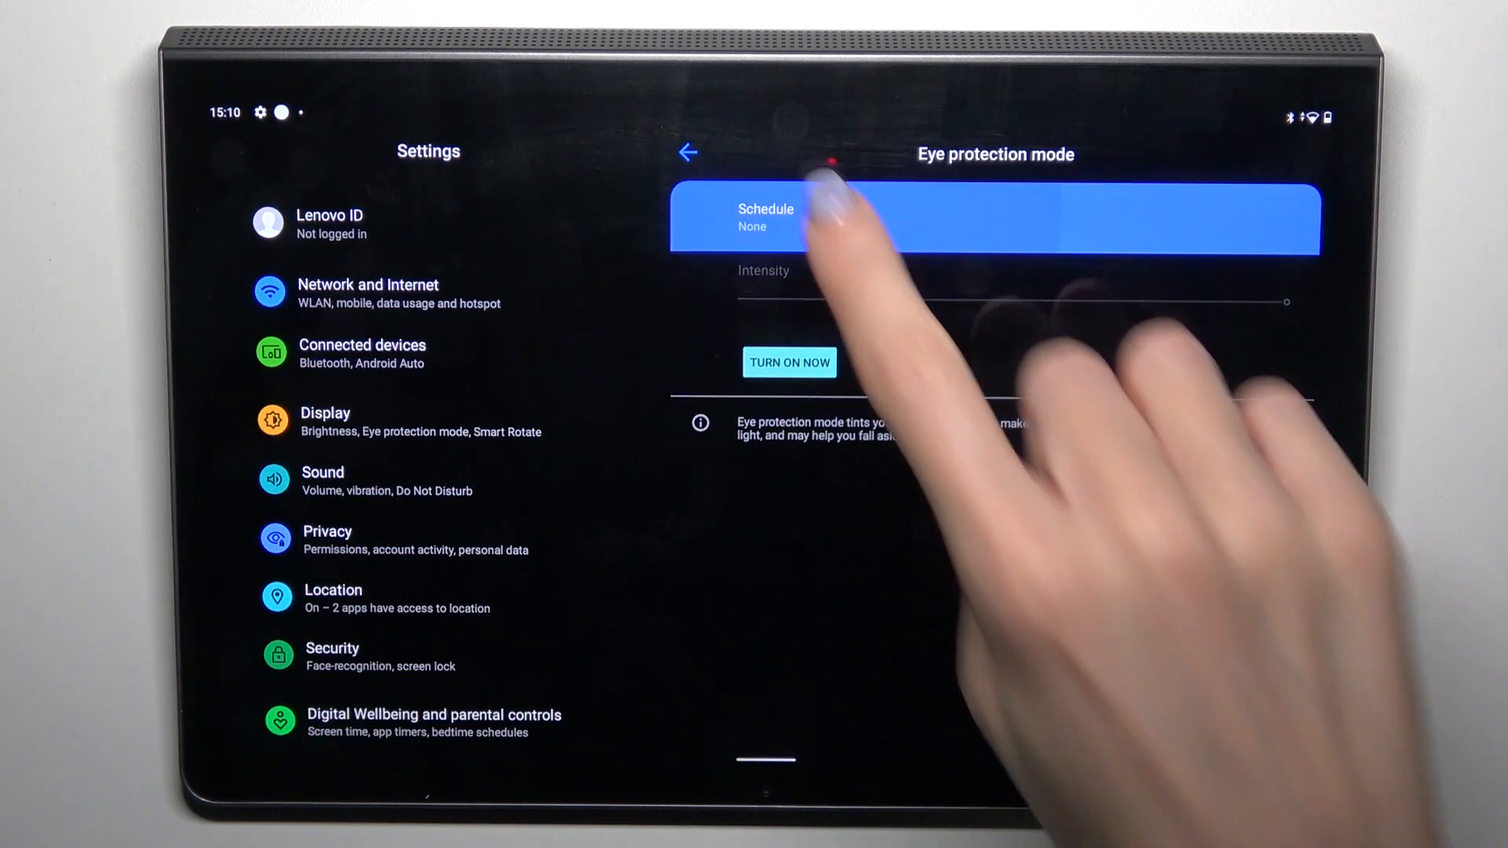
# Set the eye protection schedule to 'Turns on at custom time' (default 22:00–06:00).
pyautogui.click(765, 216)
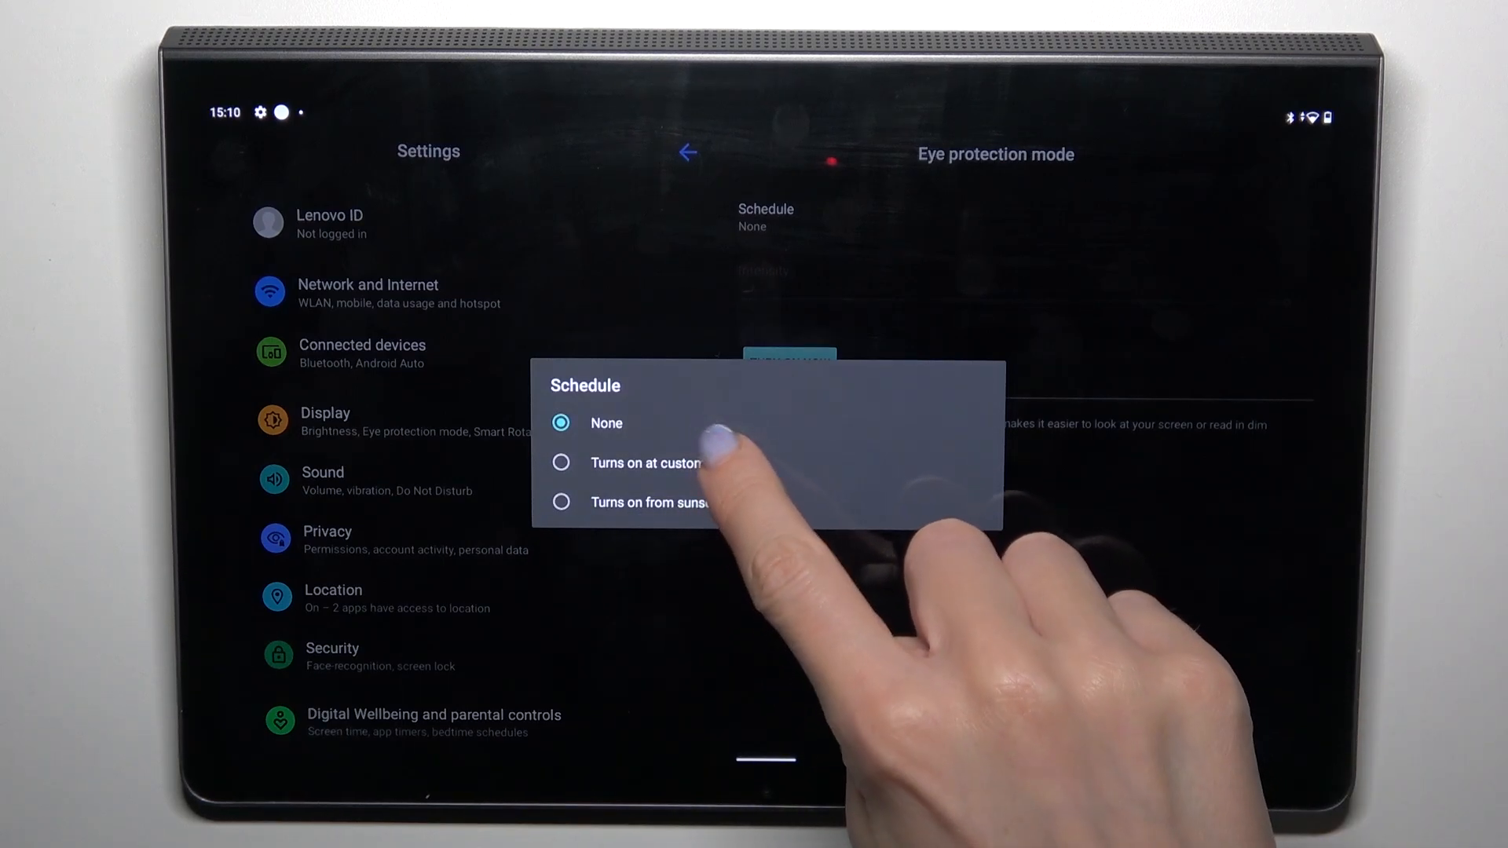
pyautogui.click(560, 462)
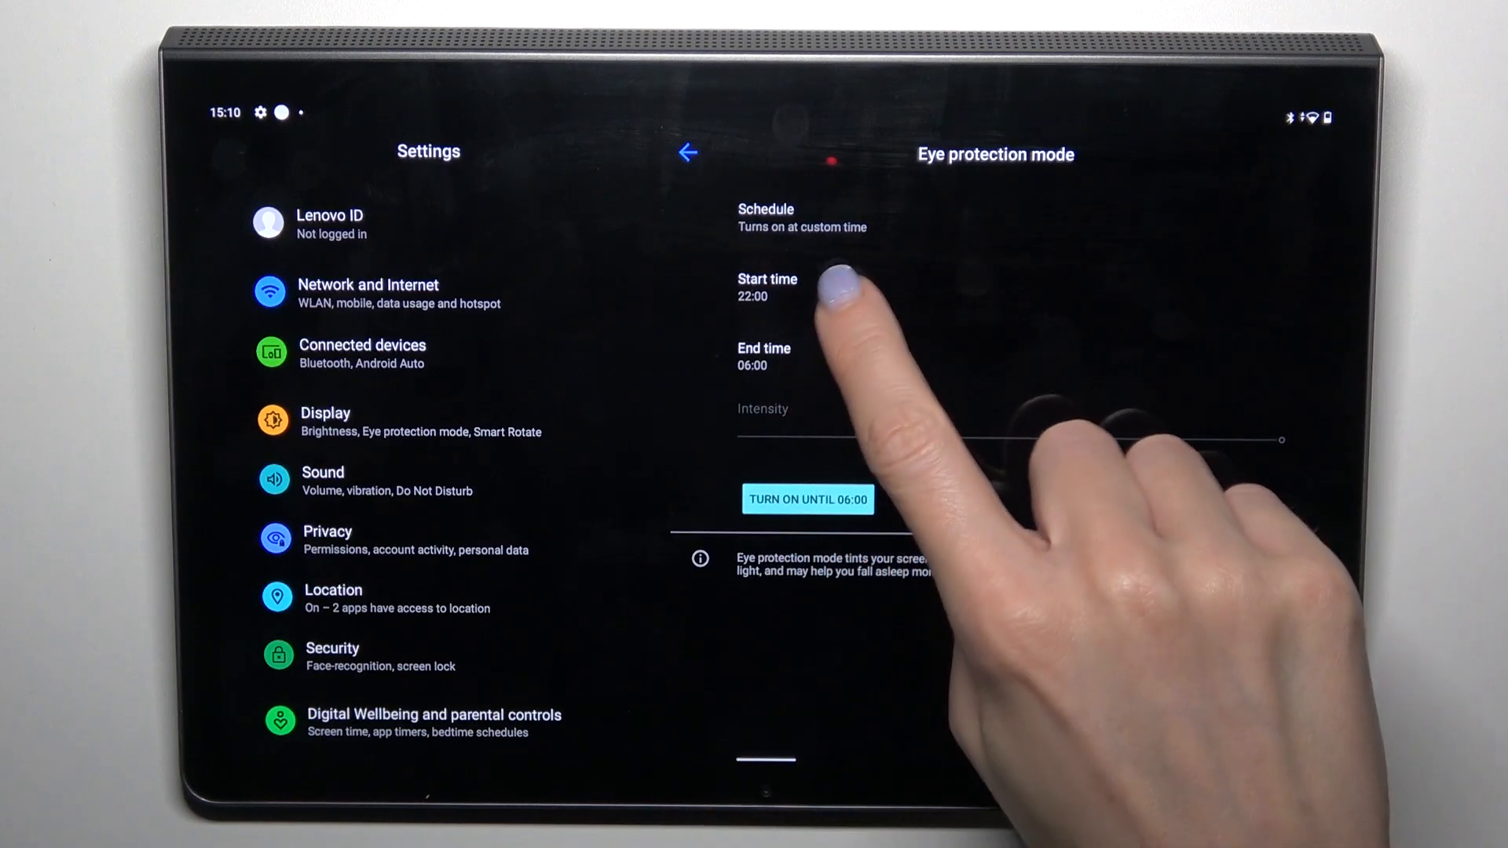
# Change the custom schedule to start at 23:00 and end at 05:00.
pyautogui.click(767, 288)
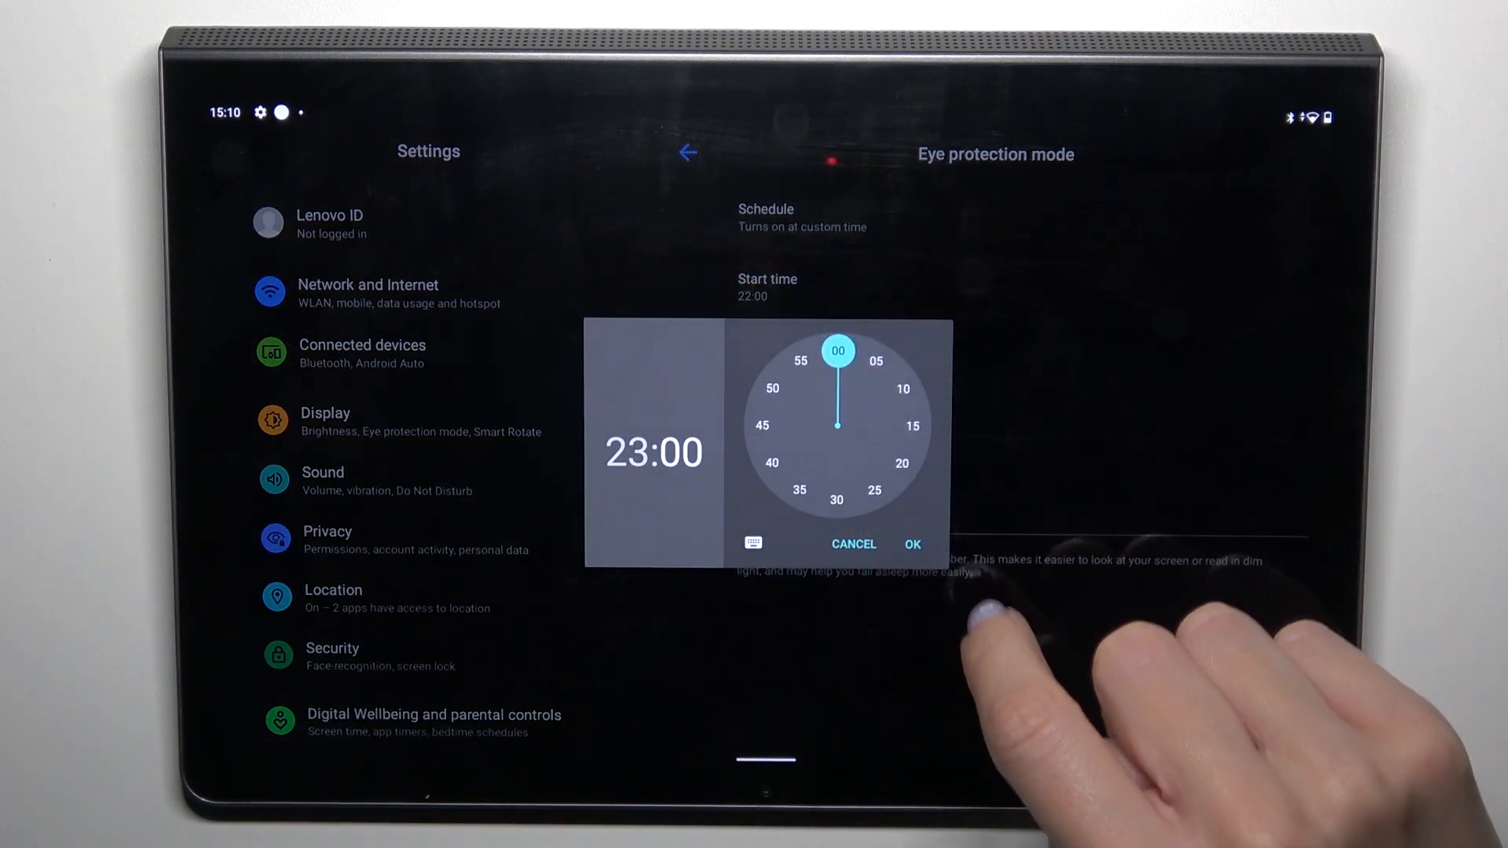
pyautogui.click(909, 546)
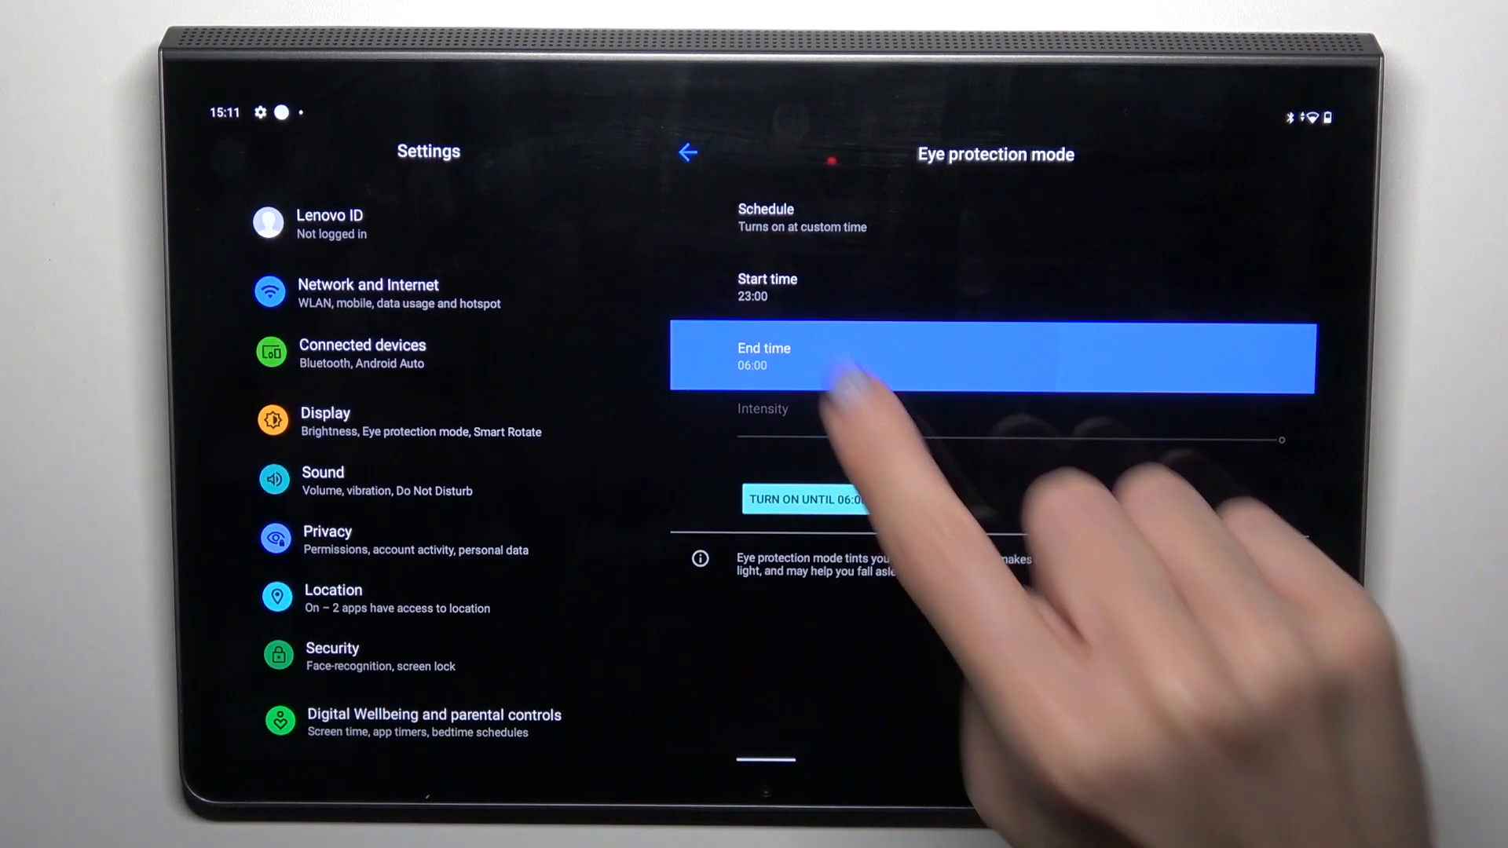
pyautogui.click(988, 357)
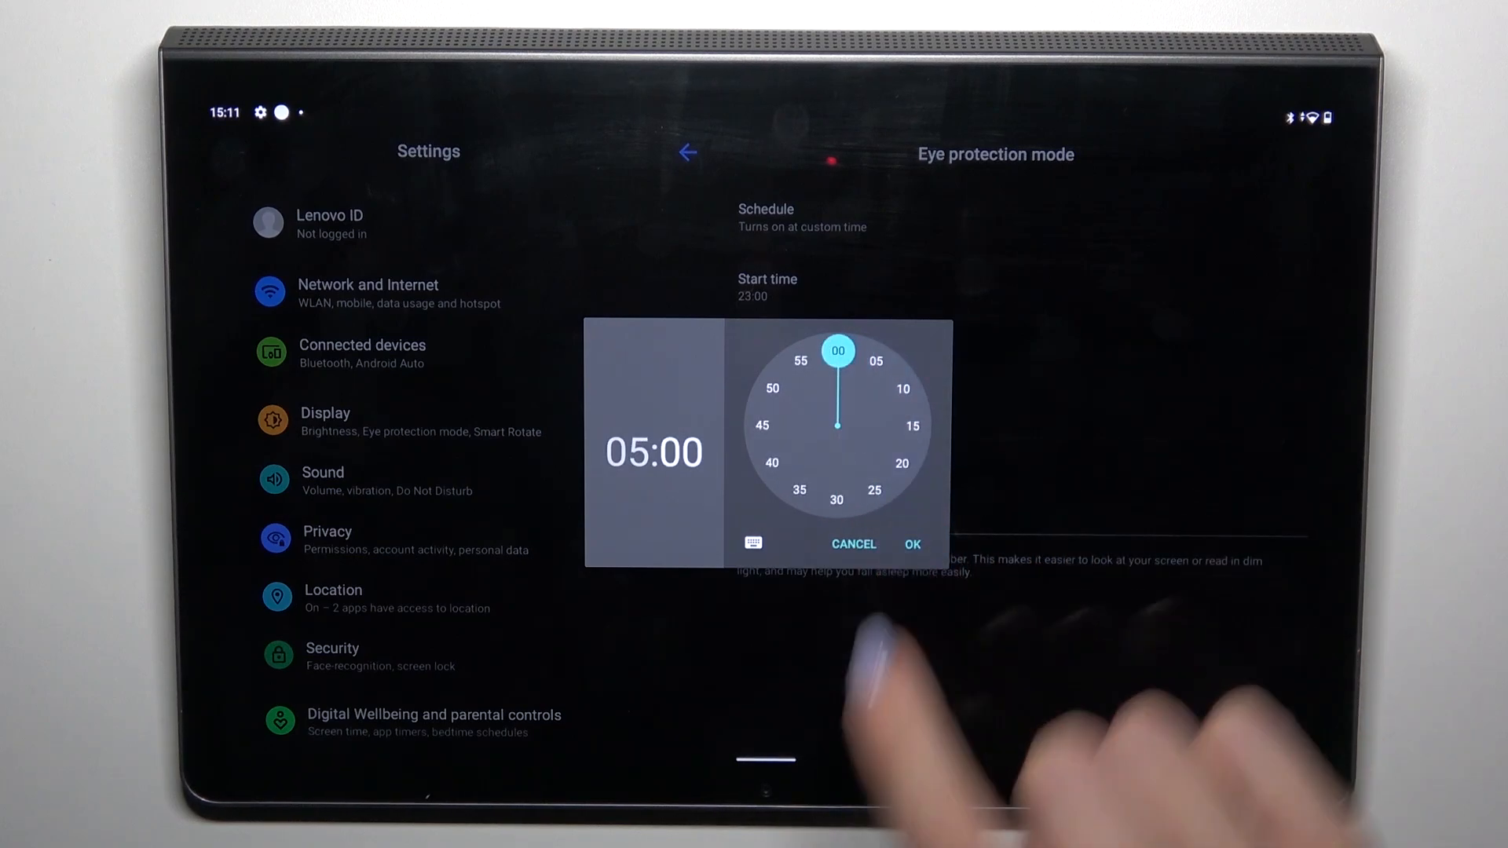
pyautogui.click(909, 544)
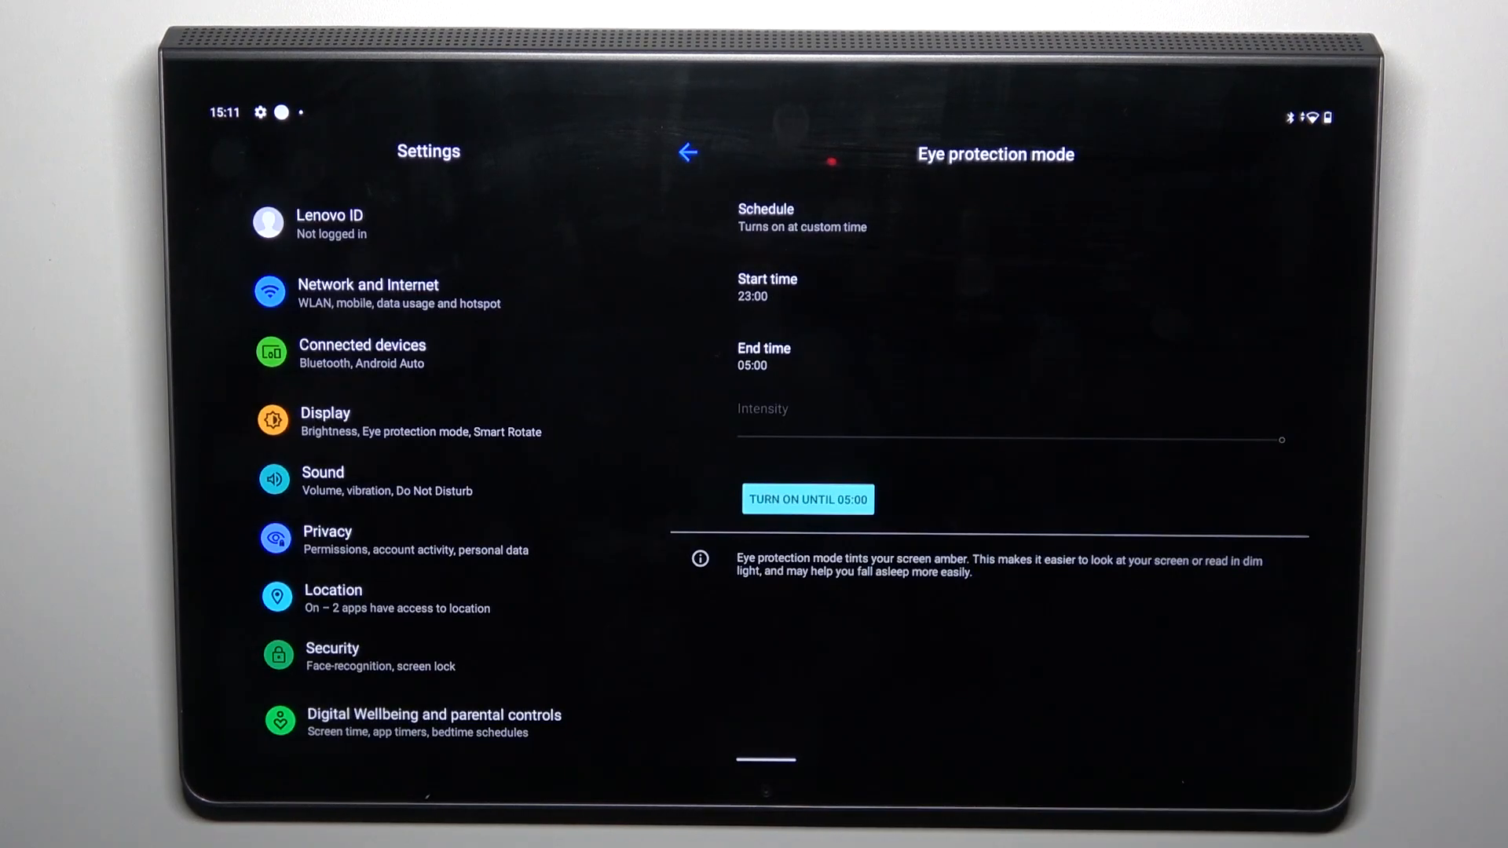